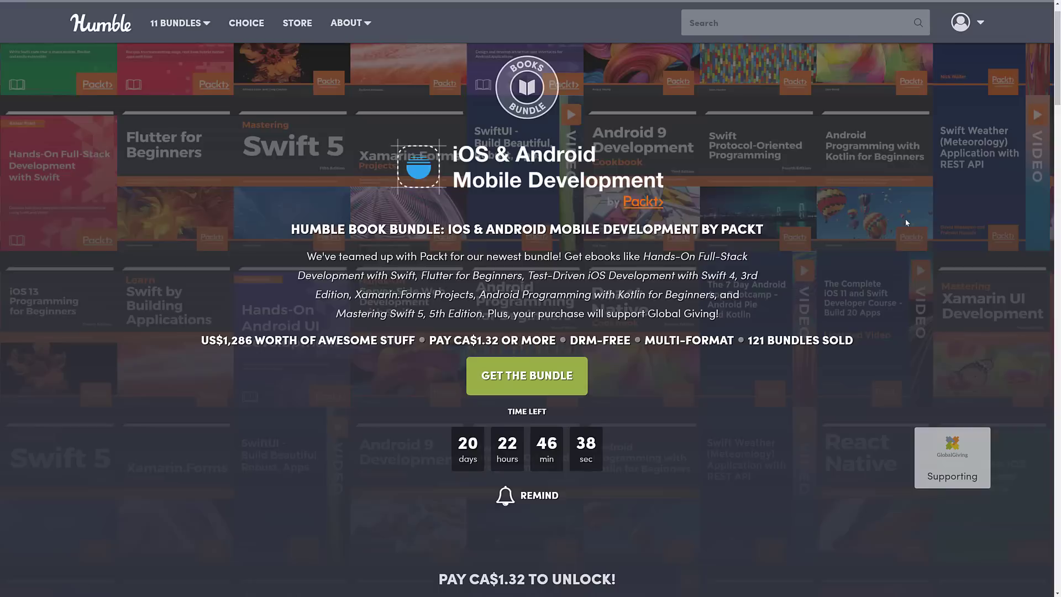
Scroll past the CA$1.32 tier's books and jump to the CA$10.59 tier.
{"action": "scroll", "scroll_direction": "down", "scroll_amount": 3}
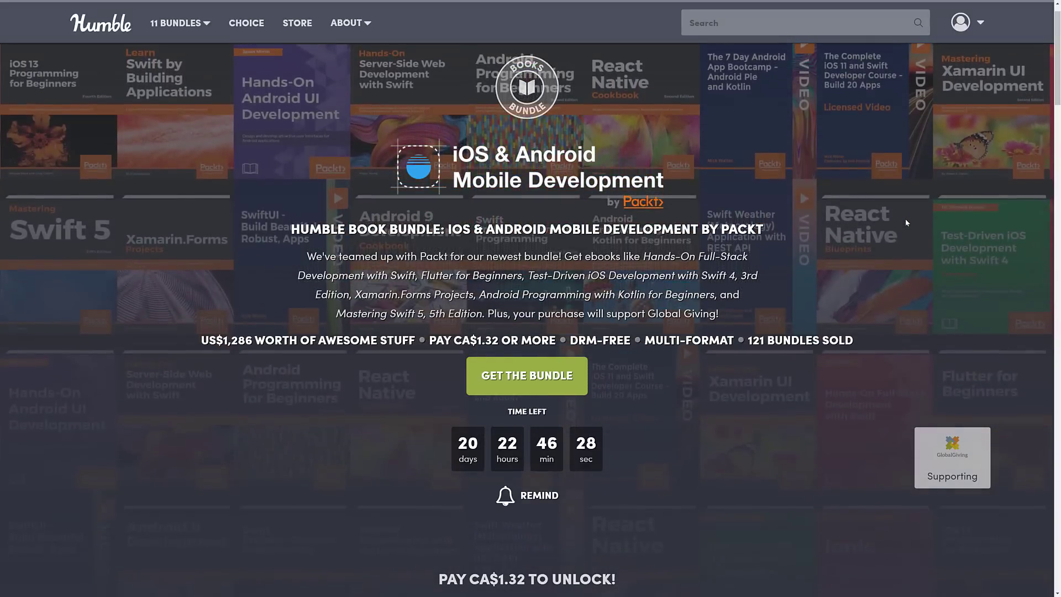
{"action": "scroll", "scroll_direction": "down", "scroll_amount": 3}
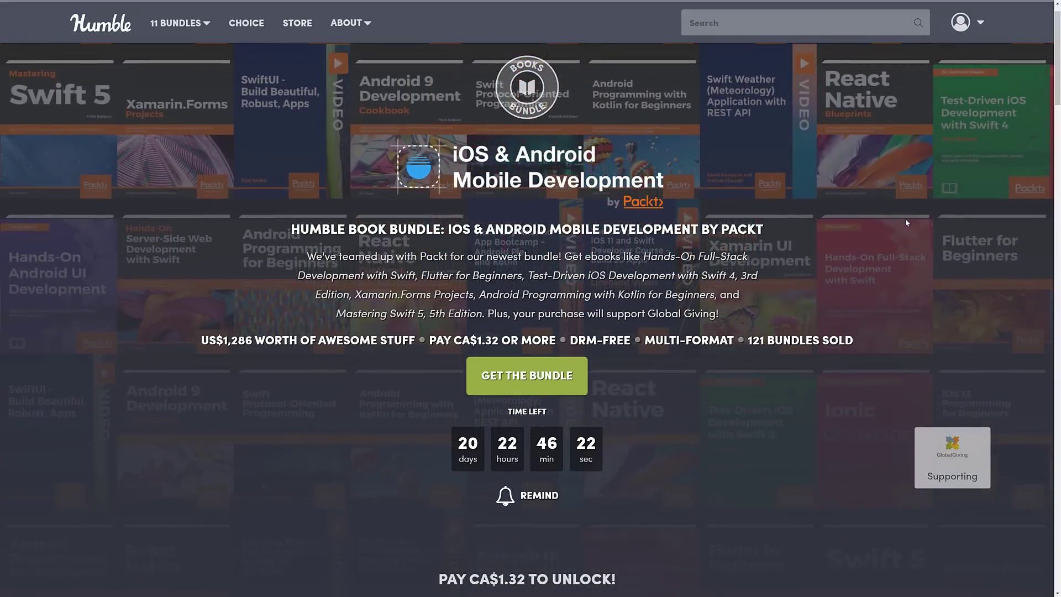
{"action": "scroll", "scroll_direction": "down", "scroll_amount": 3}
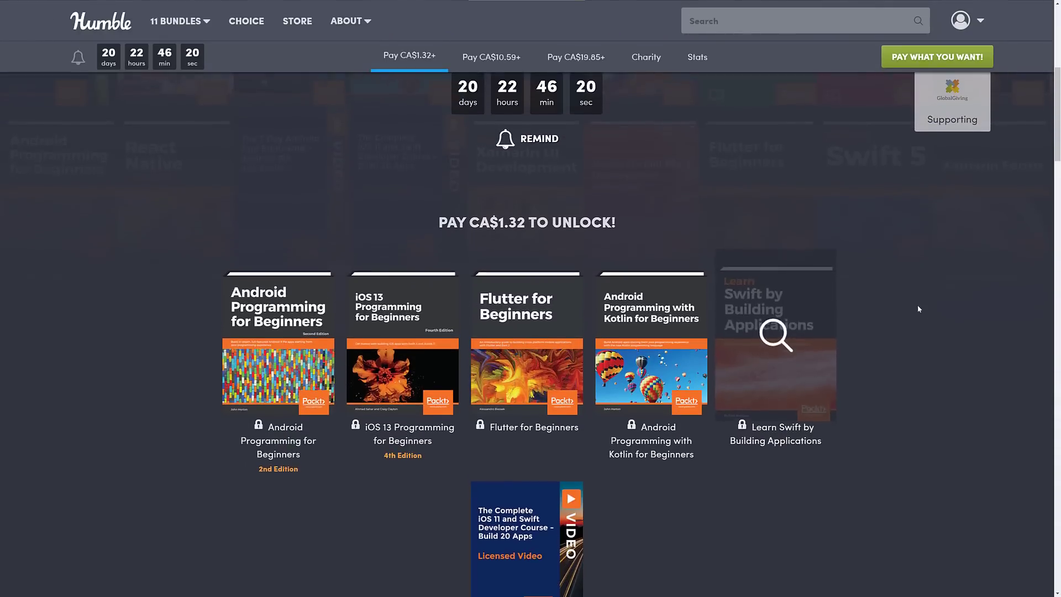
{"action": "scroll", "scroll_direction": "down", "scroll_amount": 3}
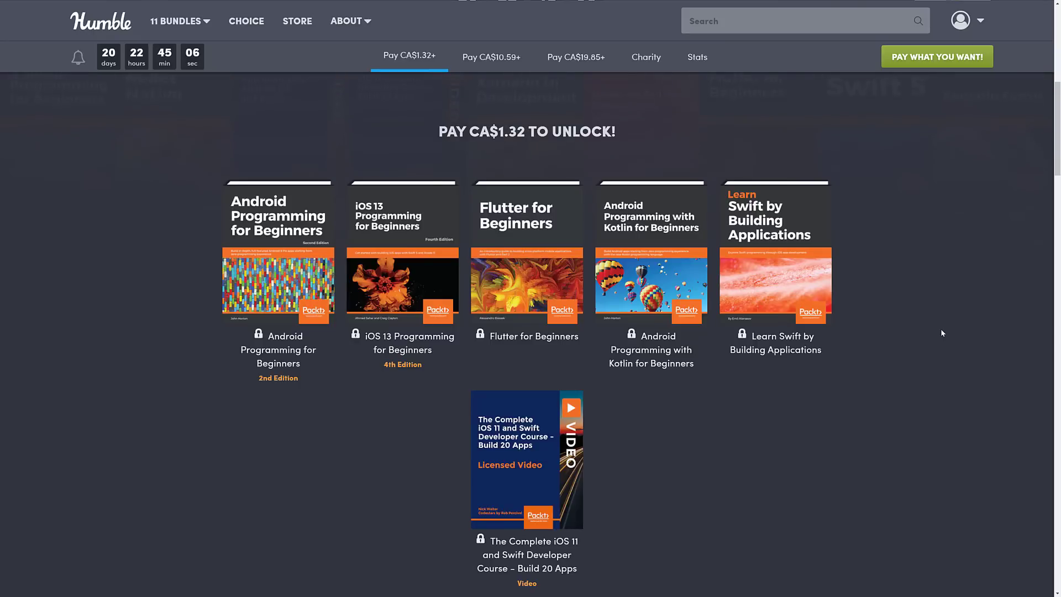
{"action": "mouse_move", "coordinate": [939, 331]}
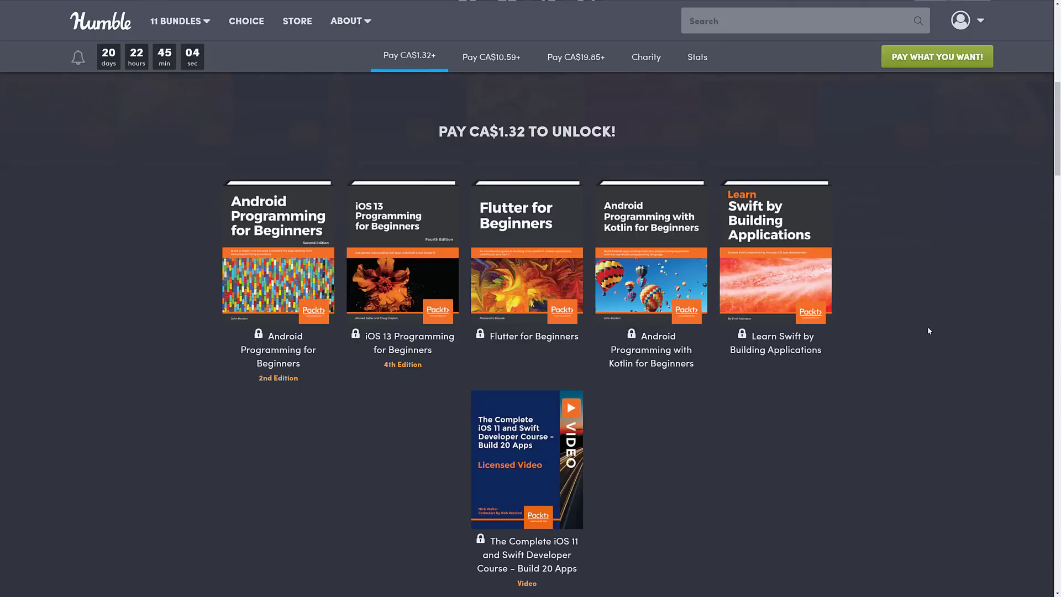
{"action": "left_click", "coordinate": [491, 57]}
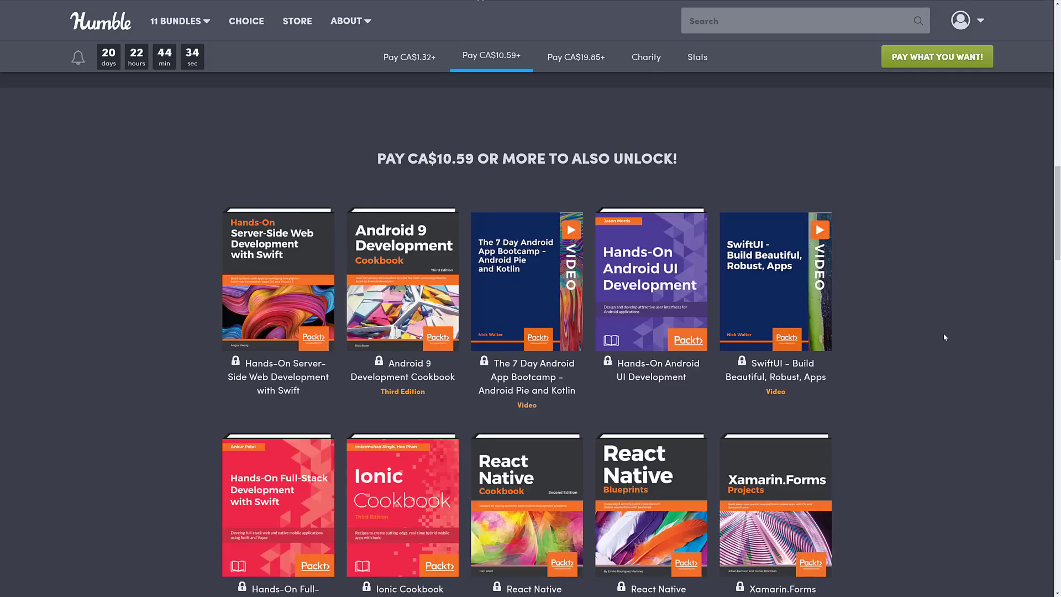
Scroll the CA$10.59 tier grid down to Ionic Cookbook and Xamarin.Forms Projects.
{"action": "scroll", "scroll_direction": "down", "scroll_amount": 3}
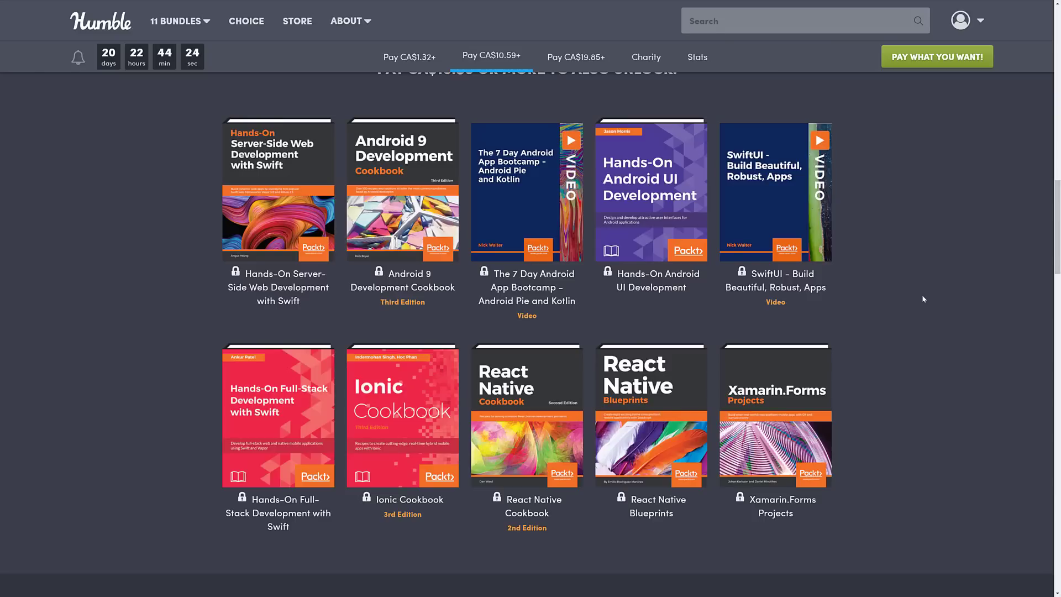
{"action": "mouse_move", "coordinate": [834, 337]}
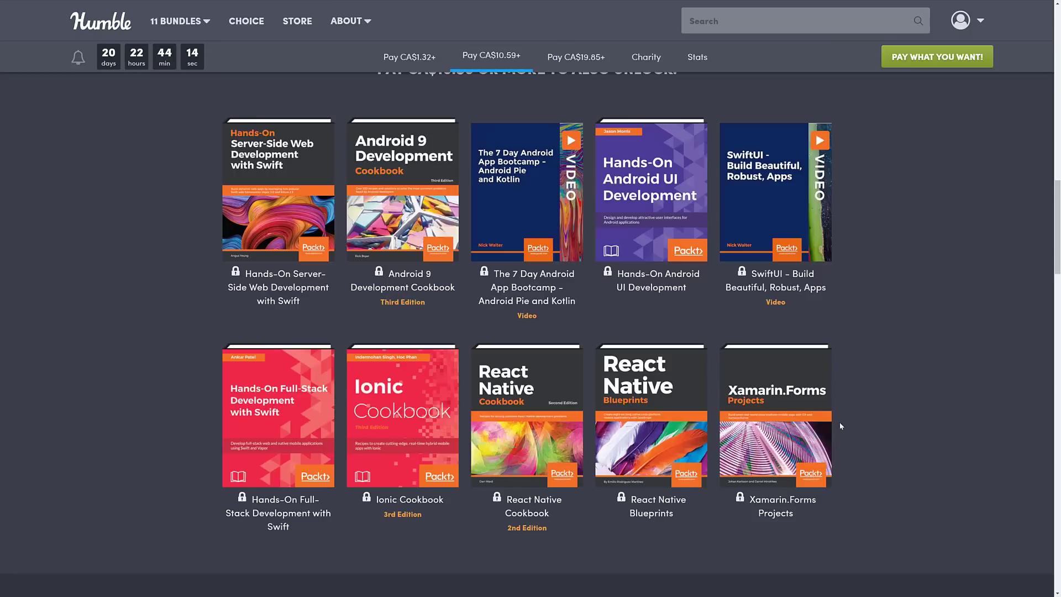
{"action": "mouse_move", "coordinate": [775, 410]}
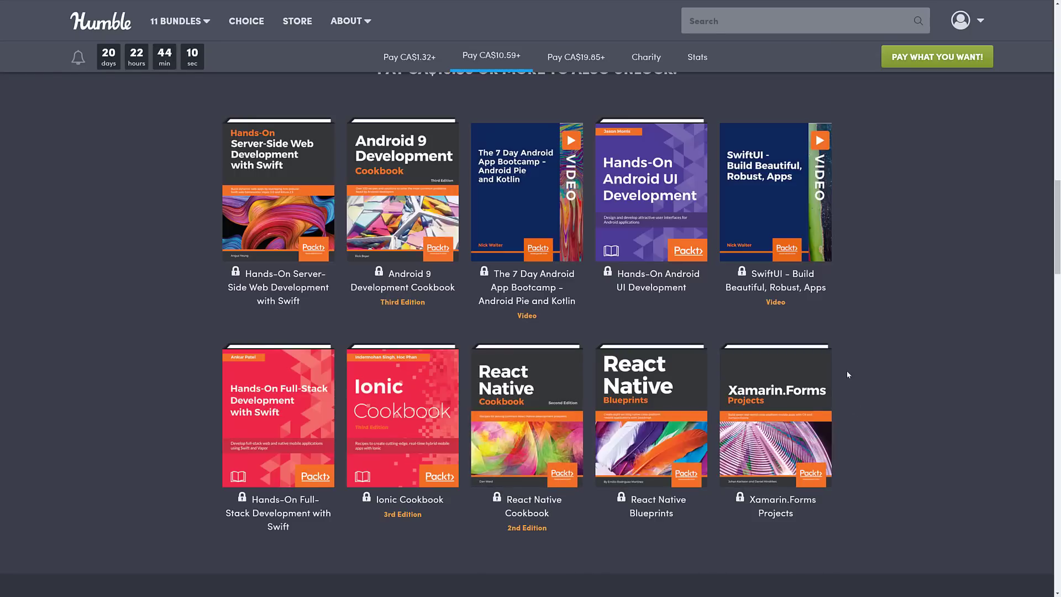
{"action": "mouse_move", "coordinate": [822, 374]}
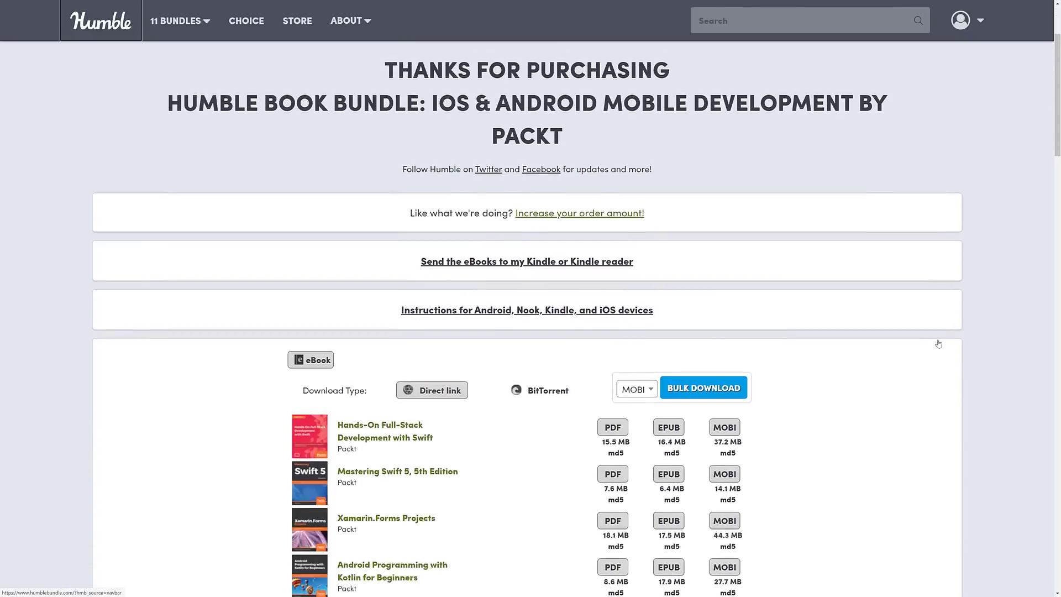
Download Hands-On Full-Stack Development with Swift as a PDF from the download page.
{"action": "scroll", "scroll_direction": "down", "scroll_amount": 3}
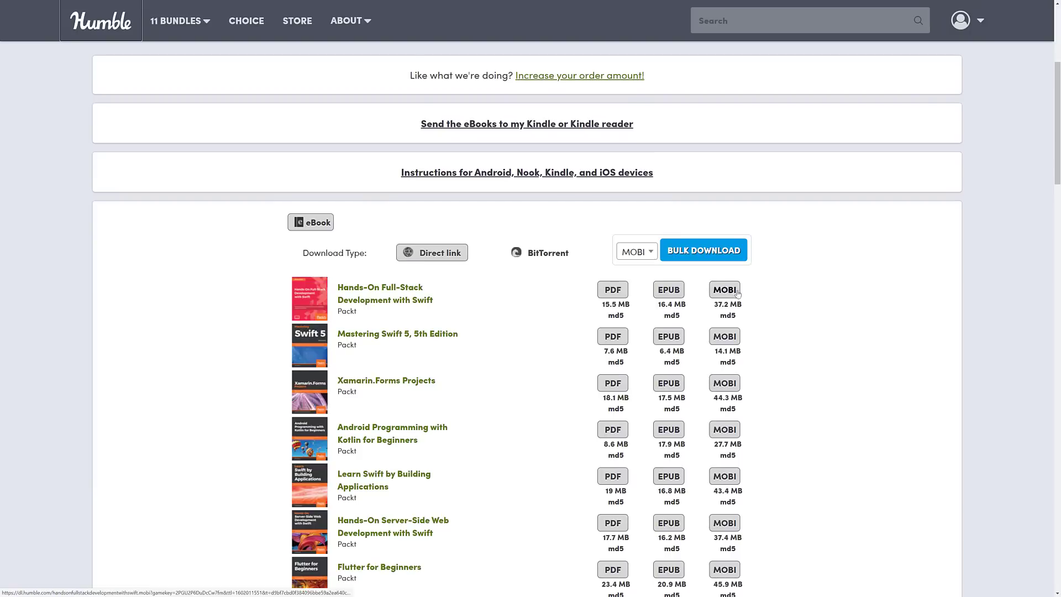
{"action": "mouse_move", "coordinate": [744, 295]}
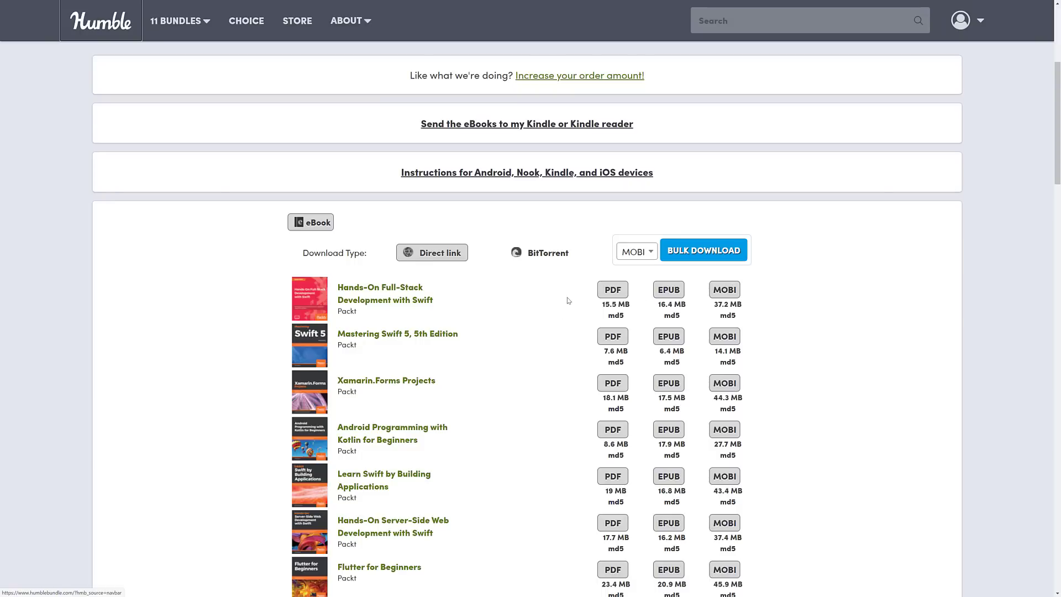
{"action": "left_click", "coordinate": [612, 289]}
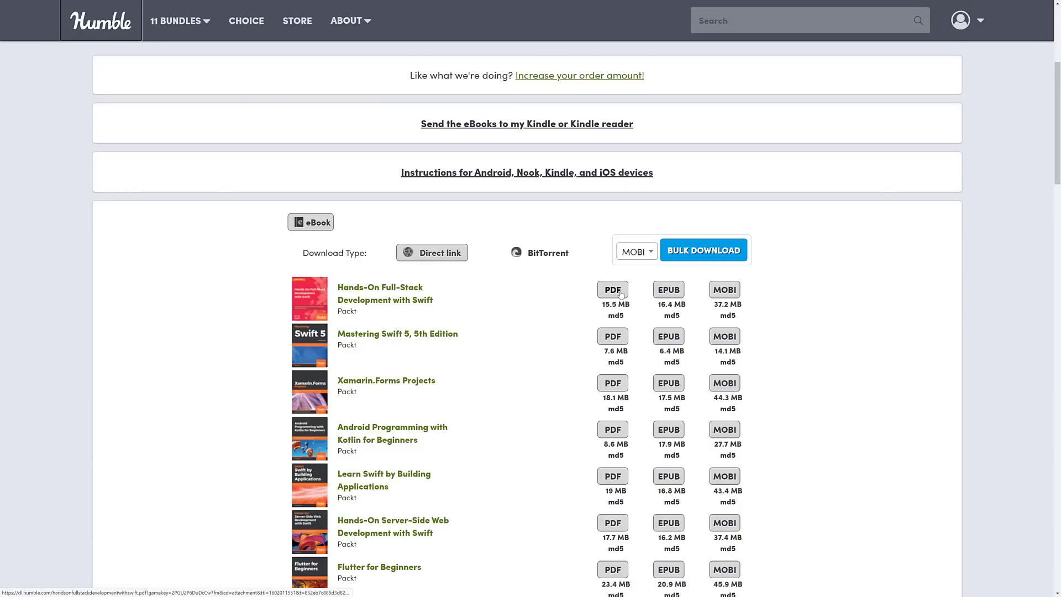
{"action": "left_click", "coordinate": [612, 289]}
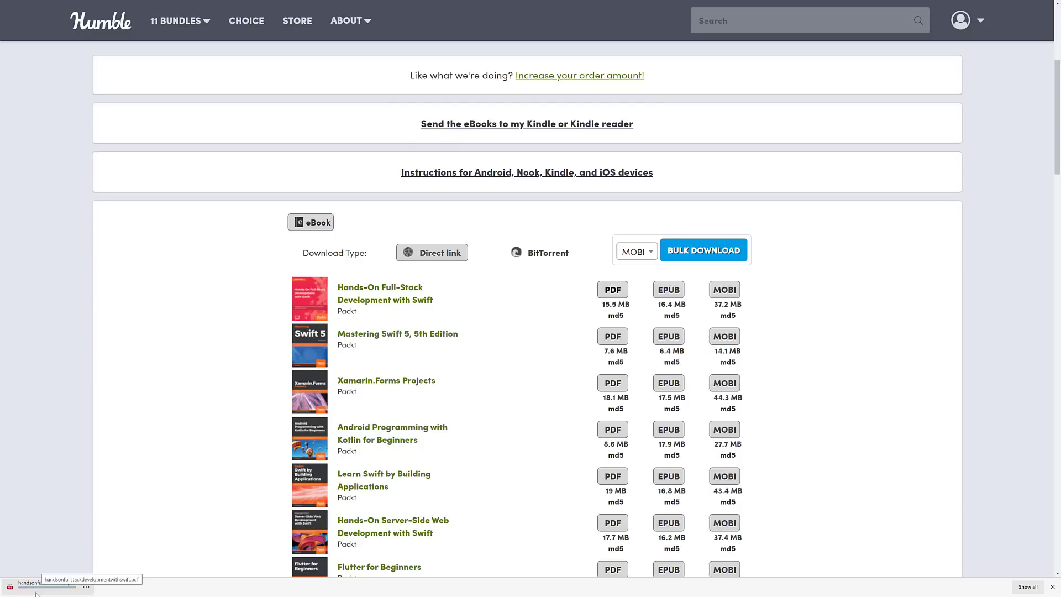
{"action": "left_click", "coordinate": [33, 584]}
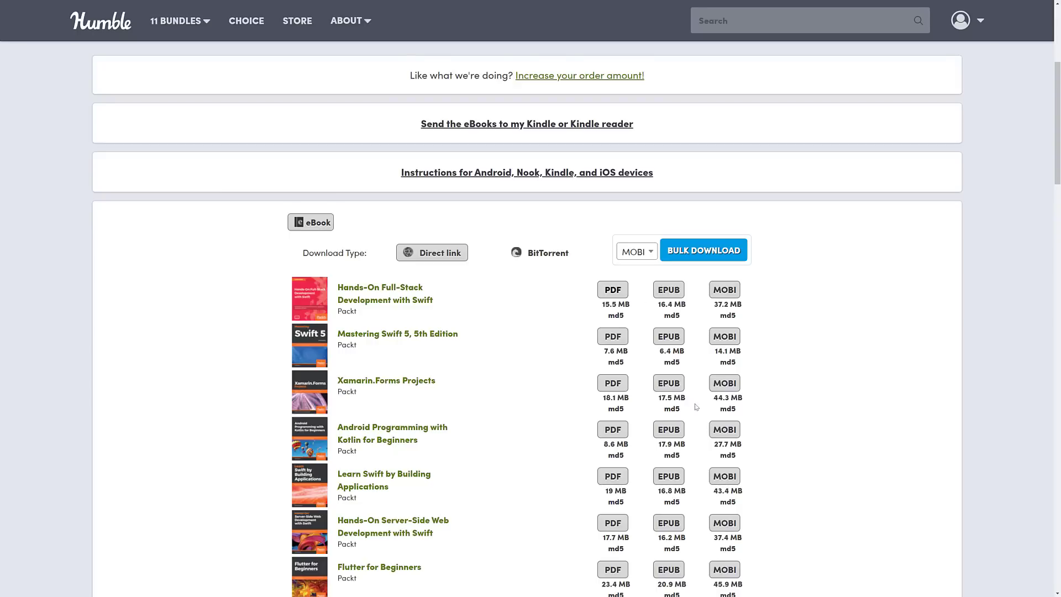
{"action": "mouse_move", "coordinate": [673, 229]}
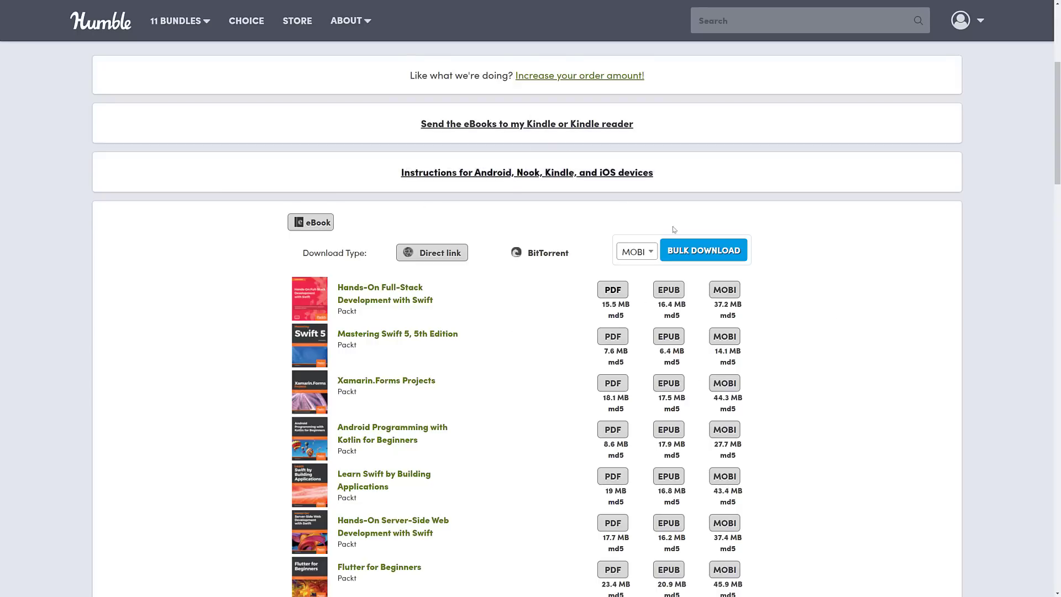
Scroll the download page past all ebooks to the Video section's four courses.
{"action": "scroll", "scroll_direction": "down", "scroll_amount": 3}
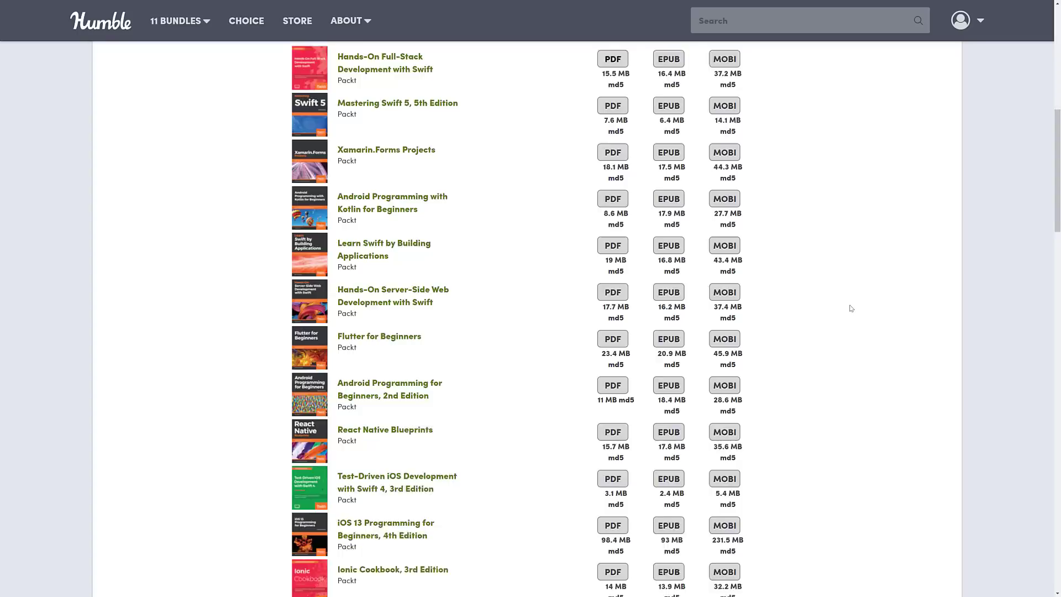
{"action": "scroll", "scroll_direction": "down", "scroll_amount": 3}
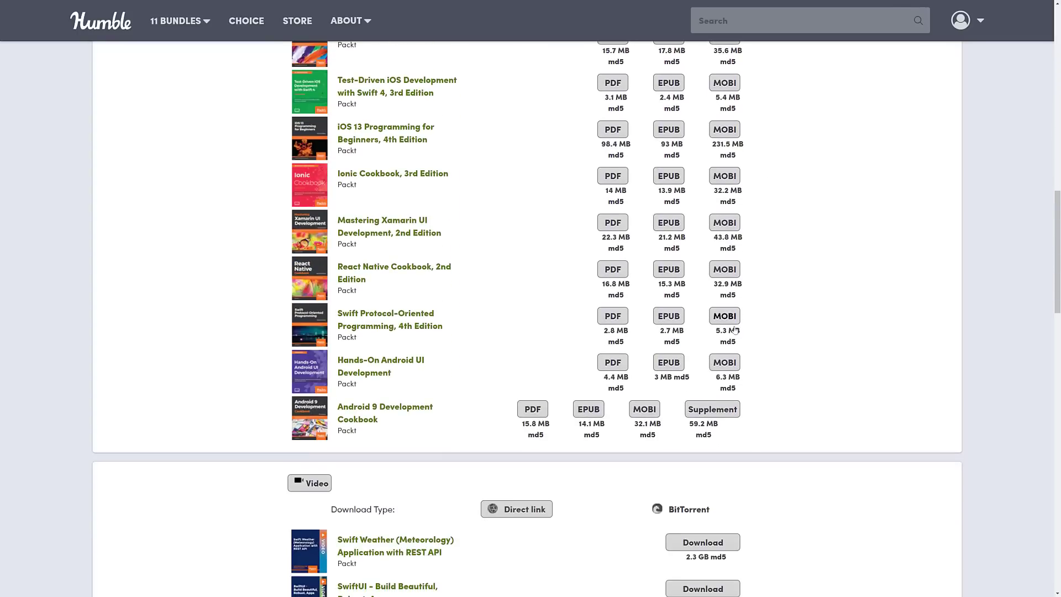
{"action": "mouse_move", "coordinate": [810, 288]}
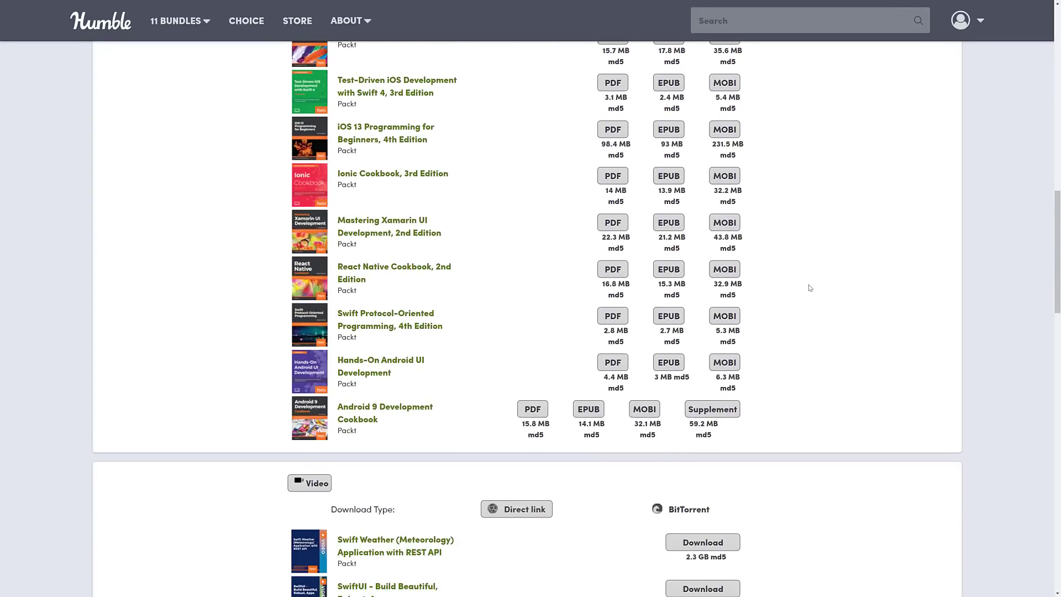
{"action": "scroll", "scroll_direction": "down", "scroll_amount": 3}
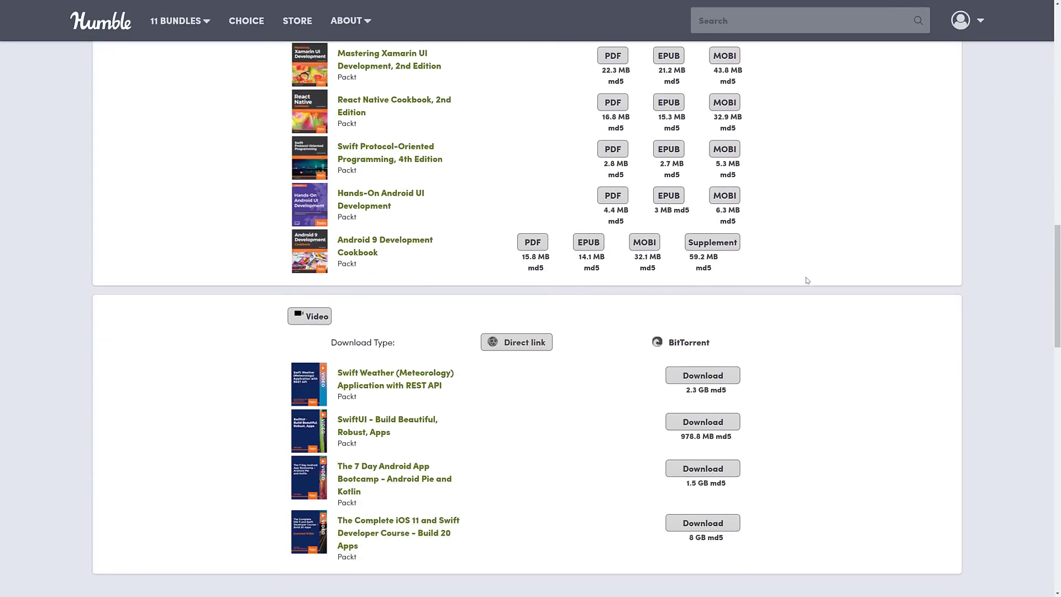
{"action": "scroll", "scroll_direction": "down", "scroll_amount": 3}
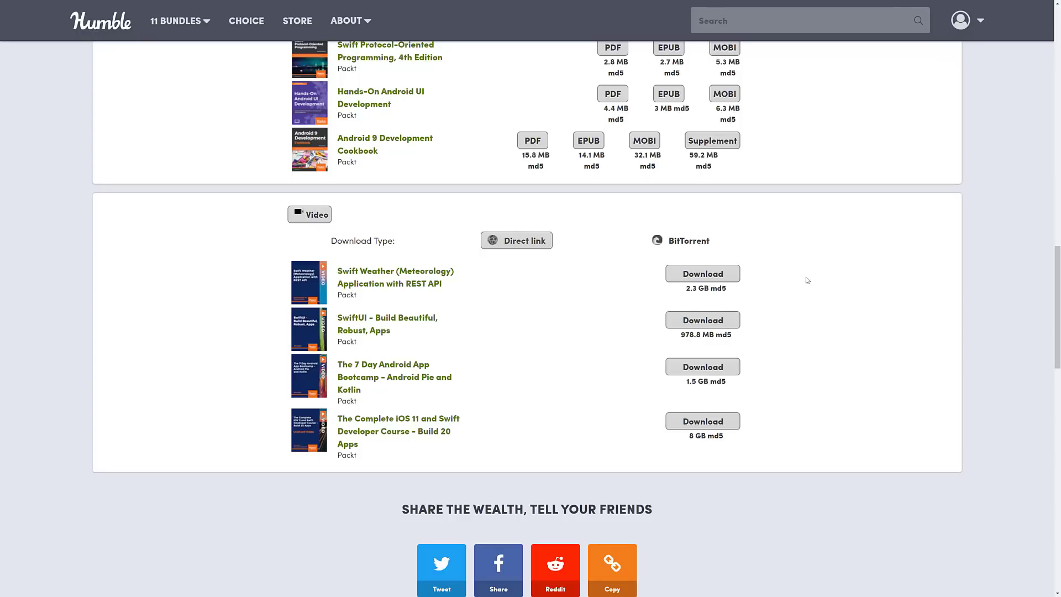
{"action": "mouse_move", "coordinate": [636, 317]}
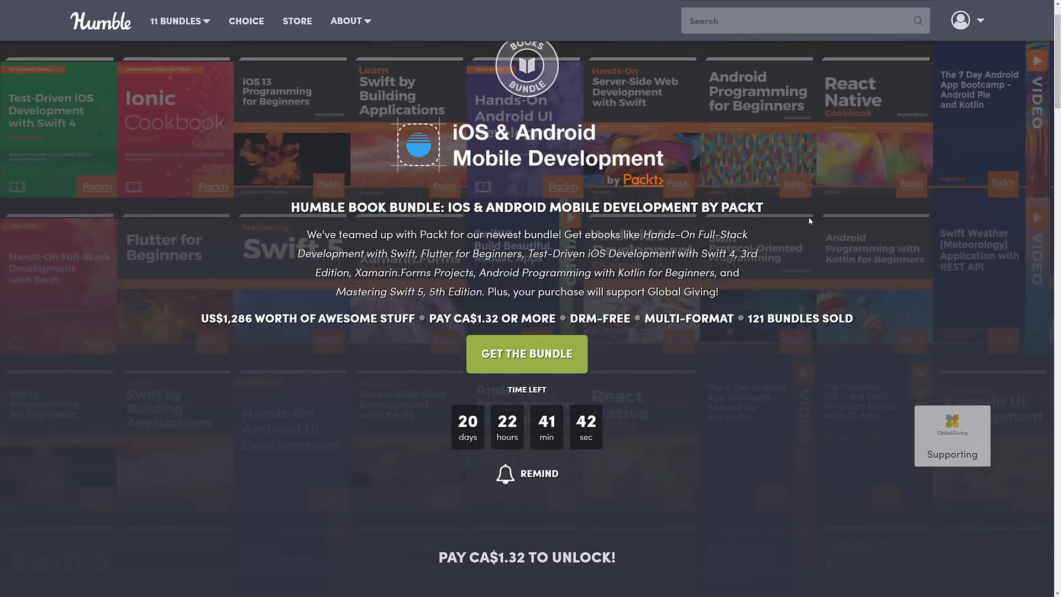
Scroll the tiers, jump to the CA$19.85 tier, then back to CA$1.32.
{"action": "scroll", "scroll_direction": "down", "scroll_amount": 3}
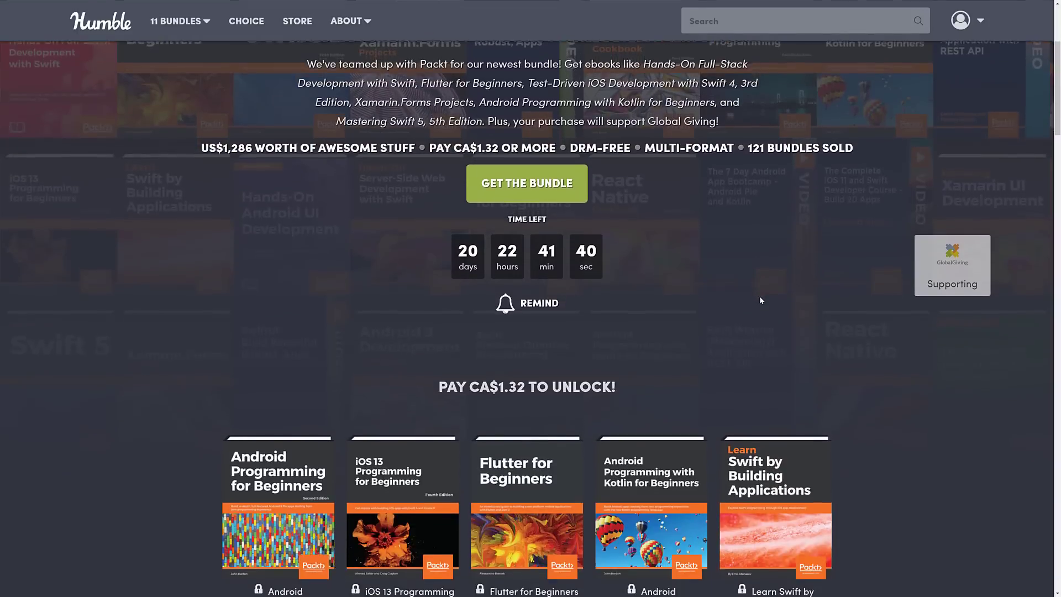
{"action": "scroll", "scroll_direction": "down", "scroll_amount": 3}
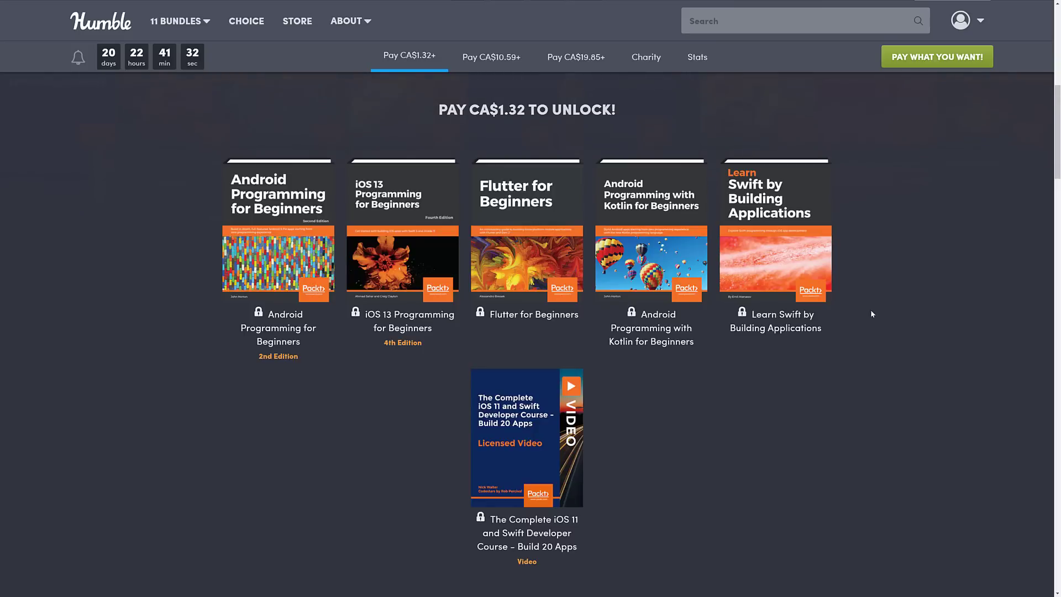
{"action": "scroll", "scroll_direction": "down", "scroll_amount": 3}
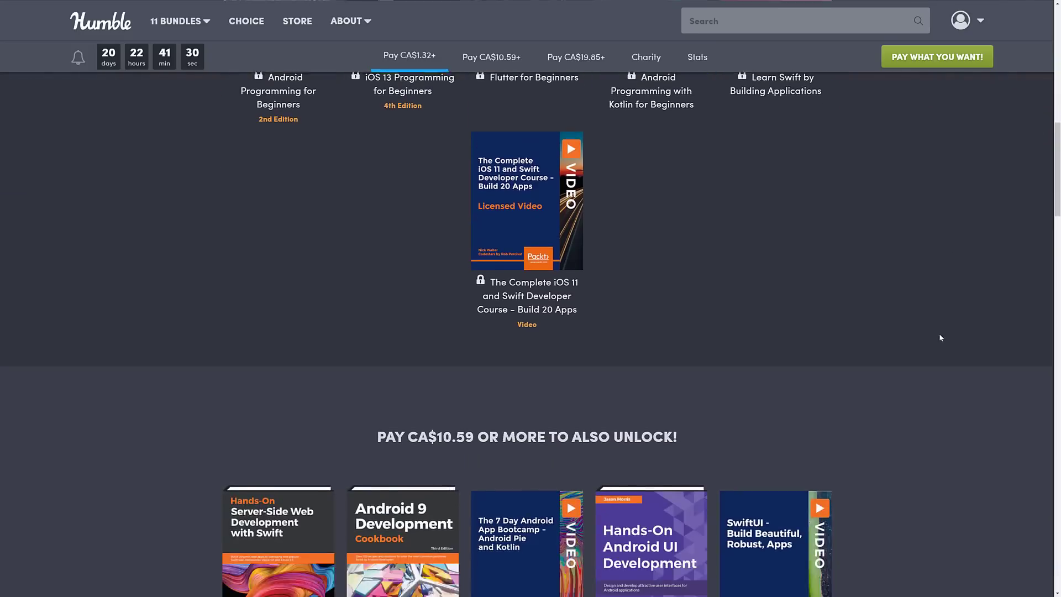
{"action": "scroll", "scroll_direction": "down", "scroll_amount": 3}
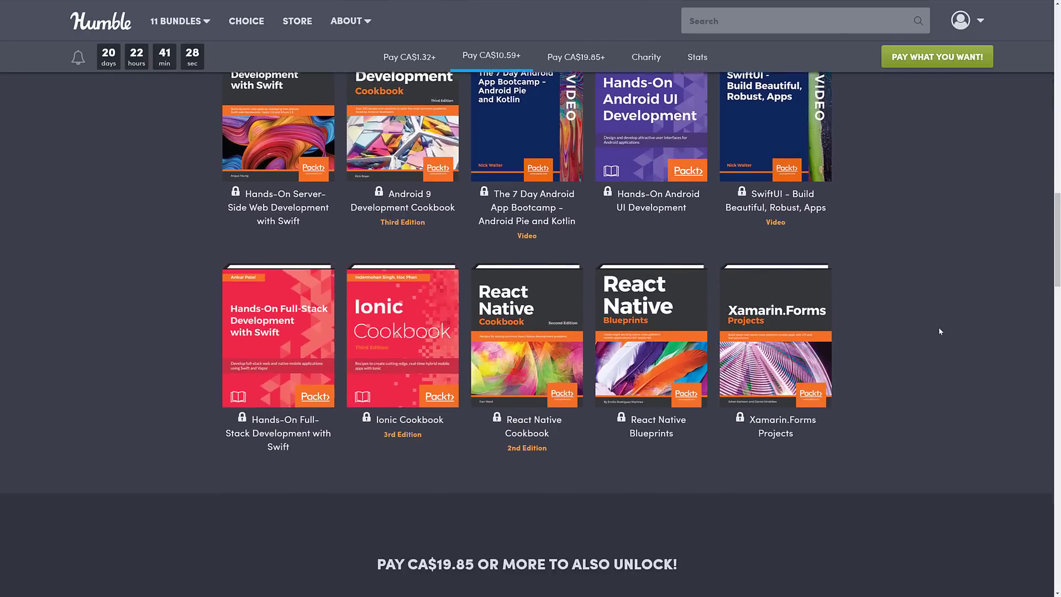
{"action": "left_click", "coordinate": [576, 57]}
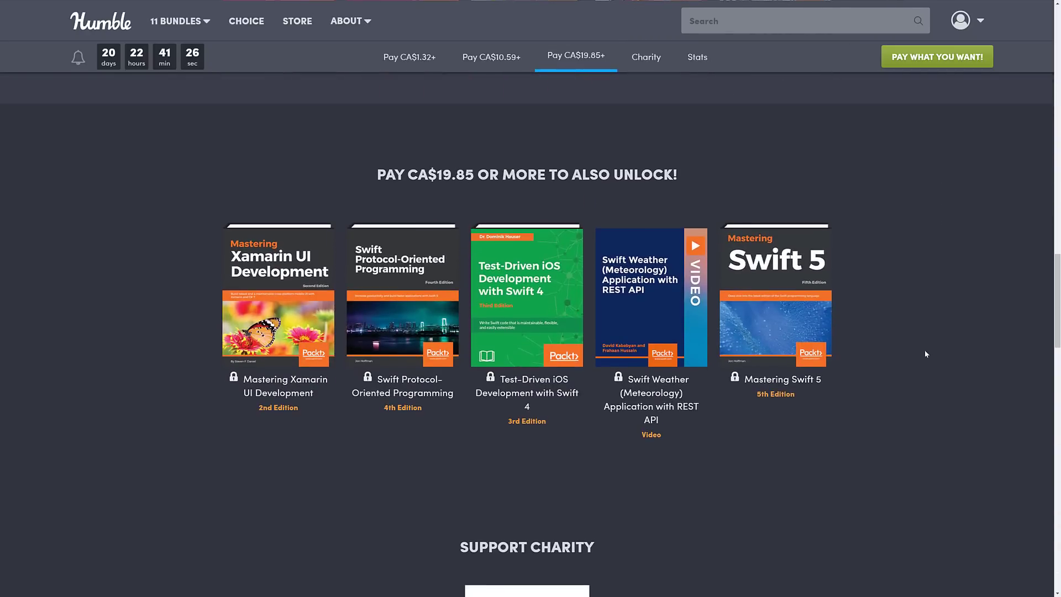
{"action": "left_click", "coordinate": [492, 56]}
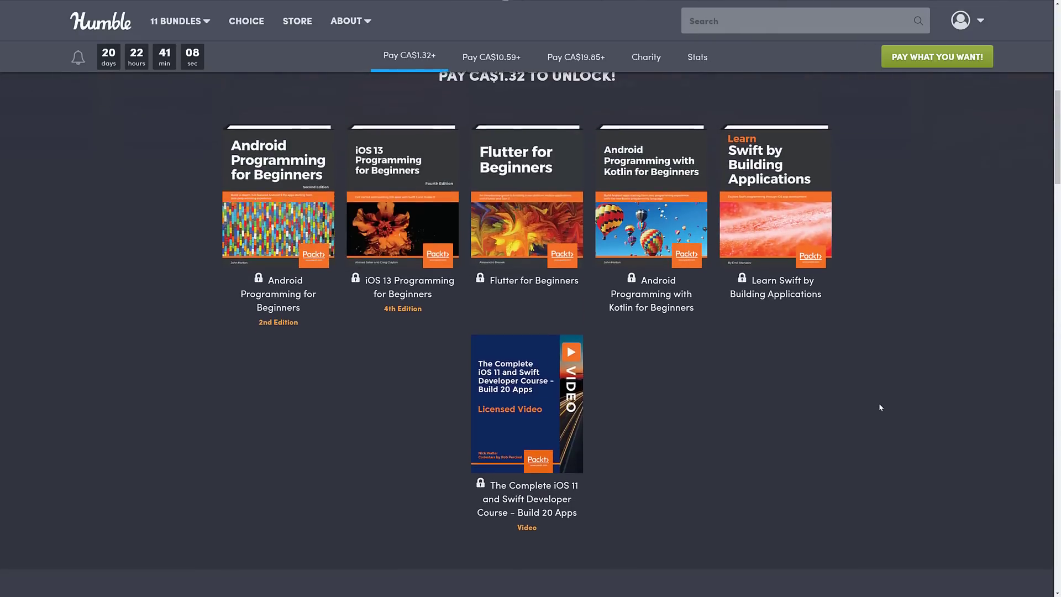
Browse further, jump to the CA$10.59 tier, and return to CA$1.32.
{"action": "scroll", "scroll_direction": "down", "scroll_amount": 3}
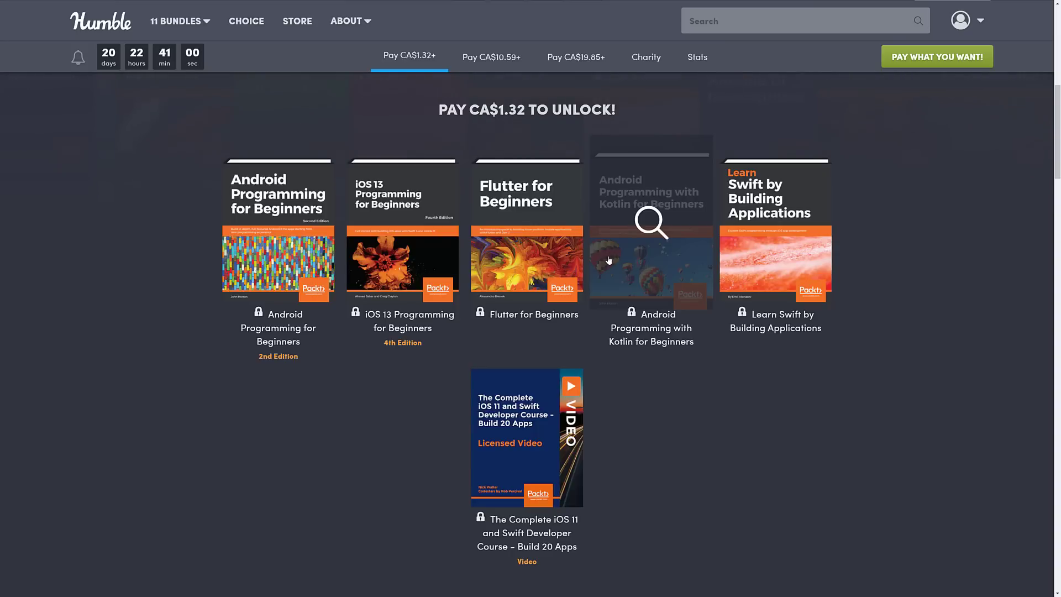
{"action": "scroll", "scroll_direction": "down", "scroll_amount": 3}
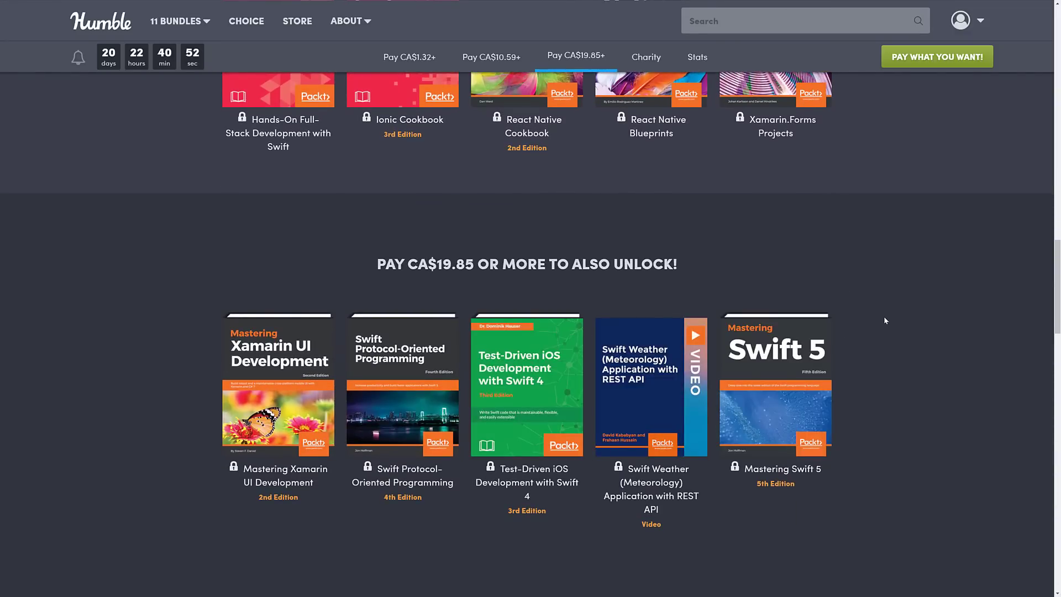
{"action": "left_click", "coordinate": [492, 57]}
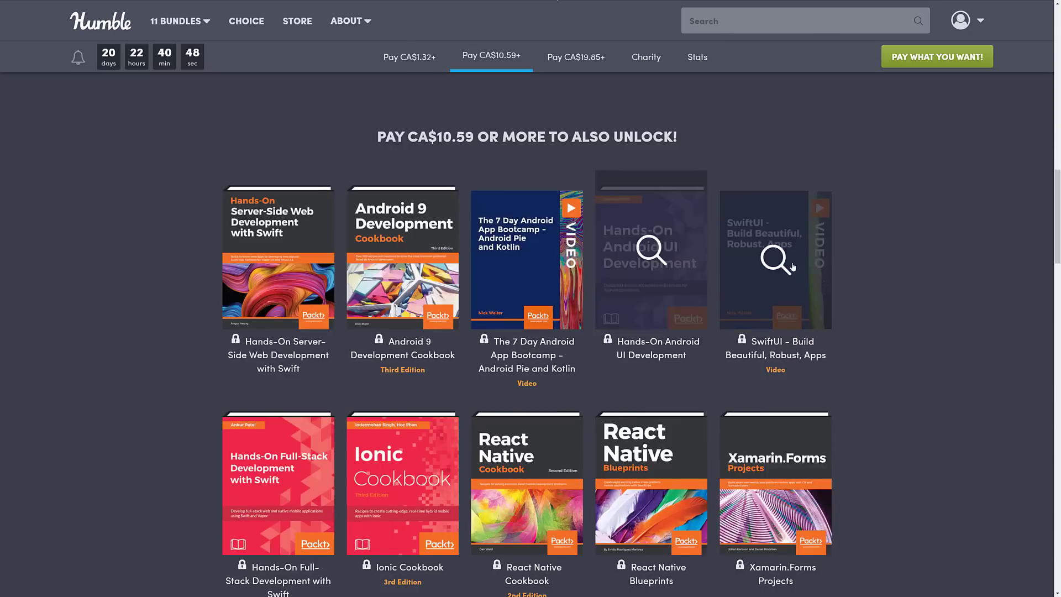
{"action": "left_click", "coordinate": [409, 57]}
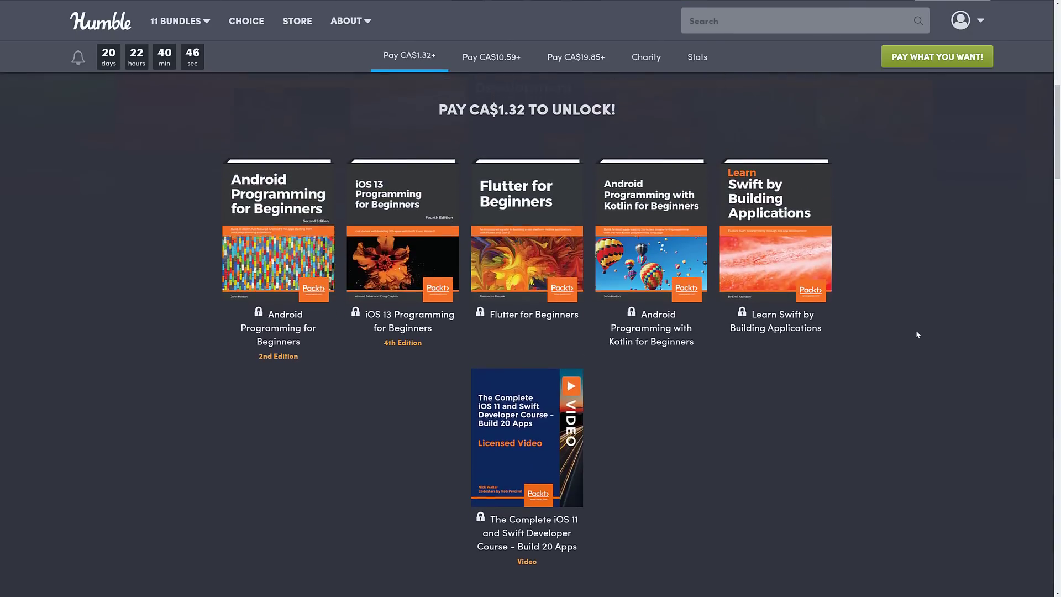